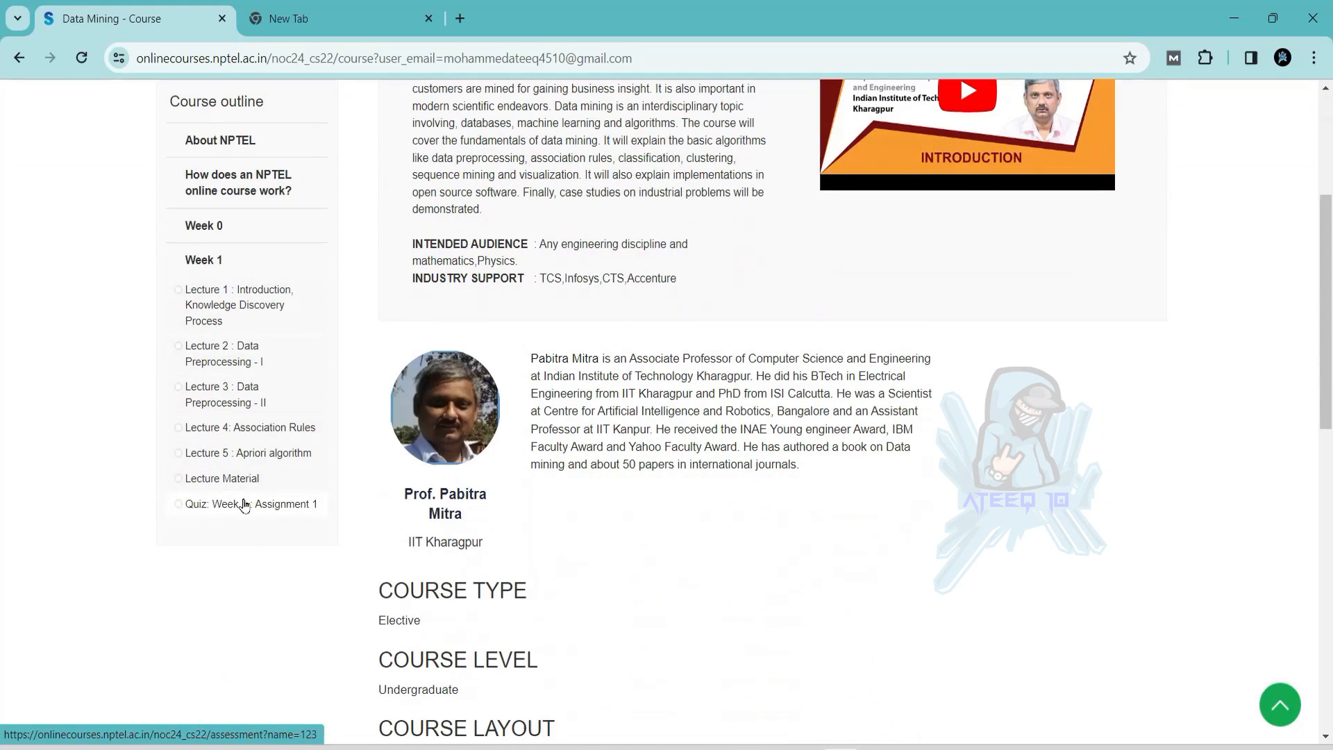
Open 'Quiz: Week 1 : Assignment 1' from the Data Mining course outline.
click(245, 504)
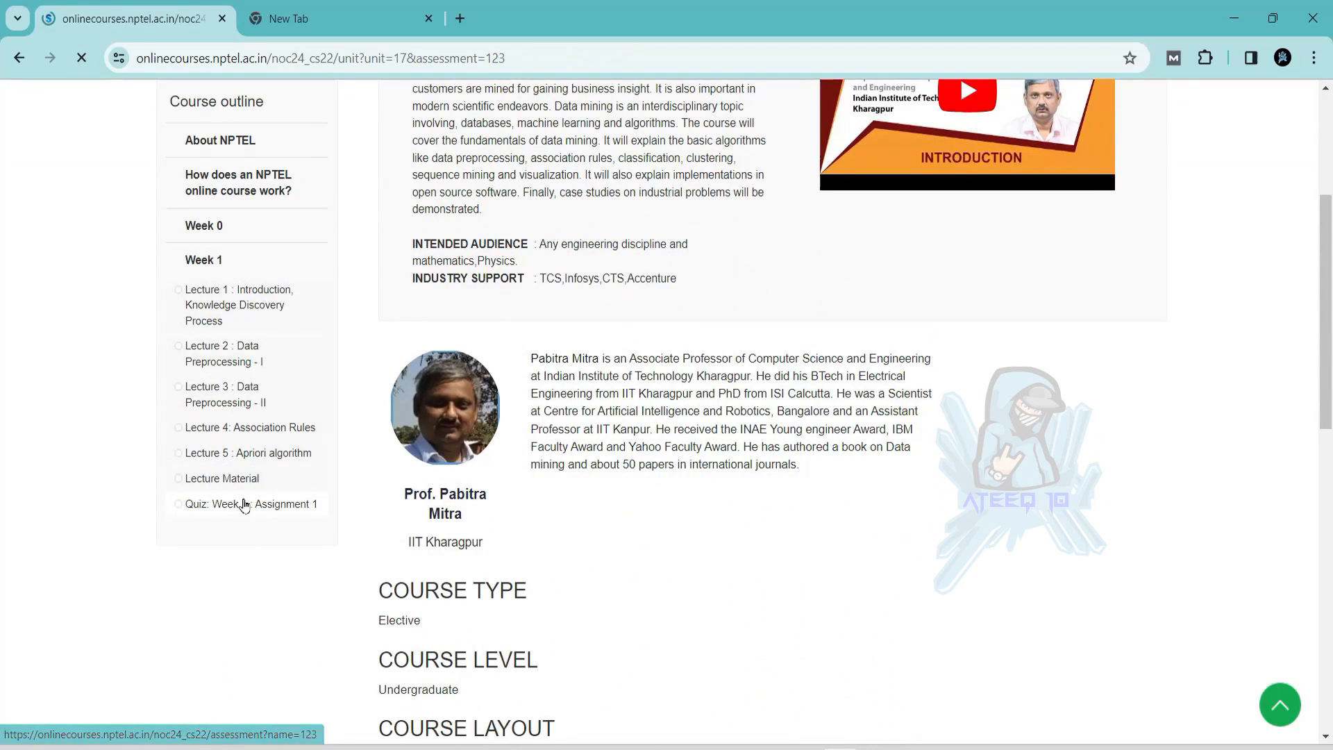
click(247, 504)
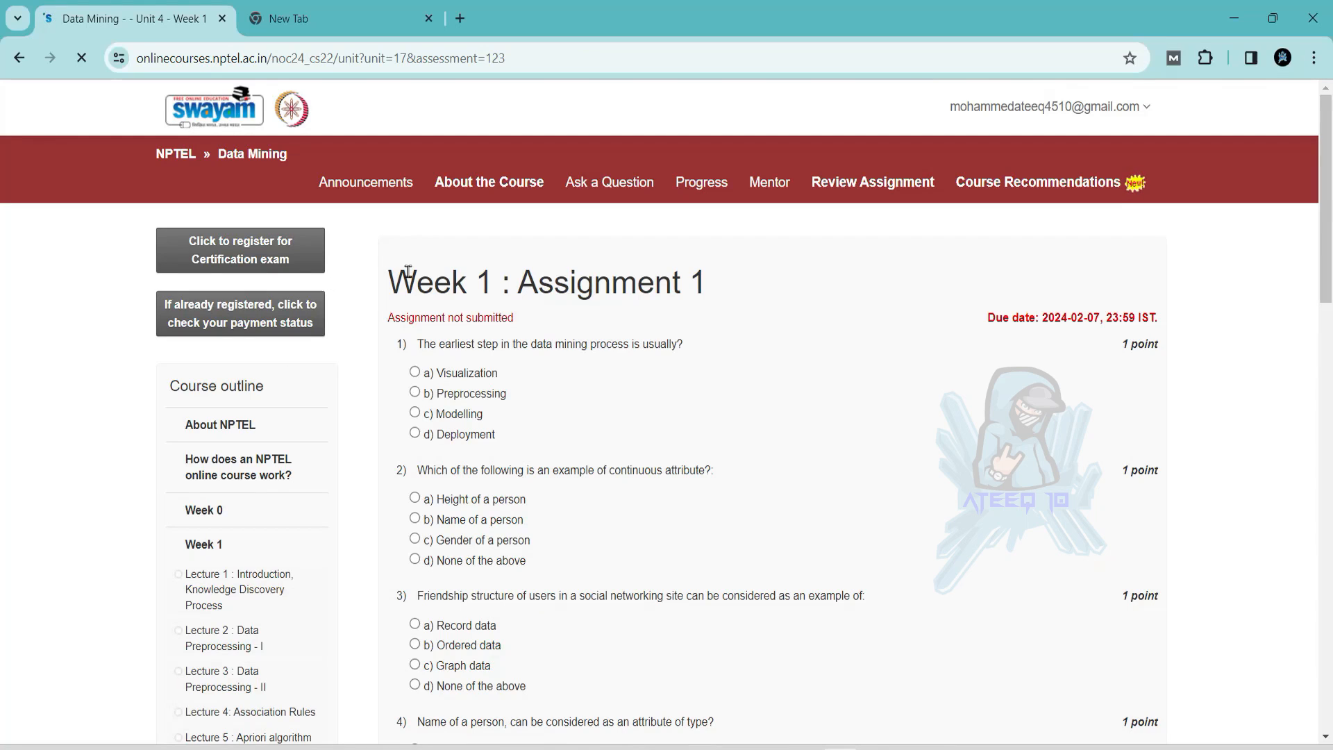
double_click(426, 282)
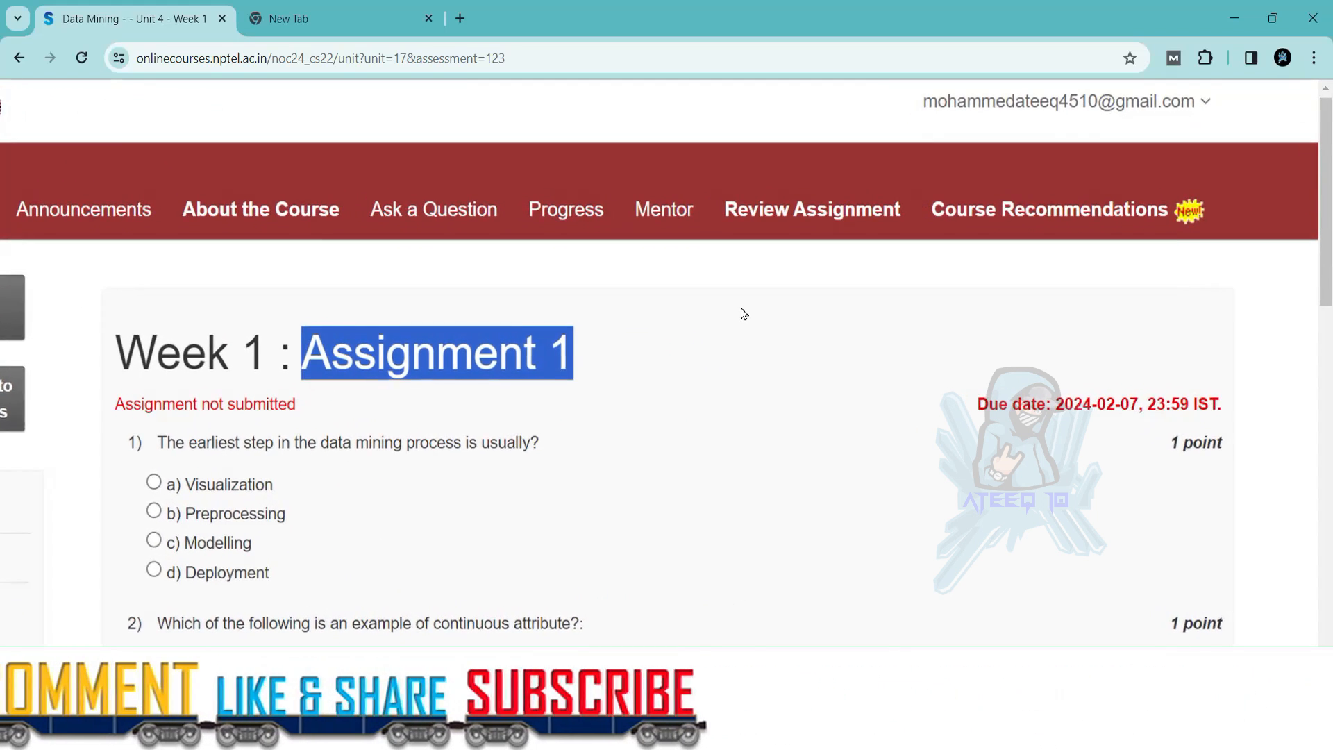
scroll(down, 3)
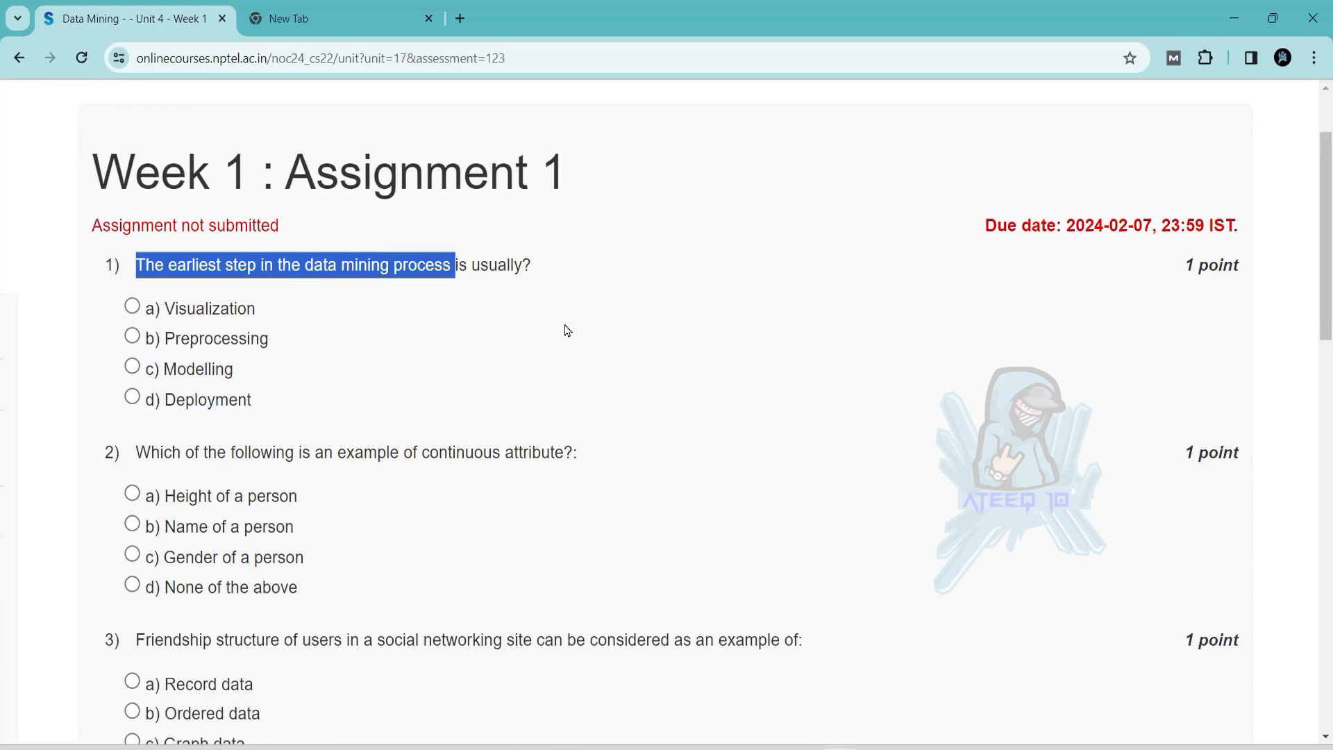
Answer question 1 with b) Preprocessing and move down to question 3.
click(132, 331)
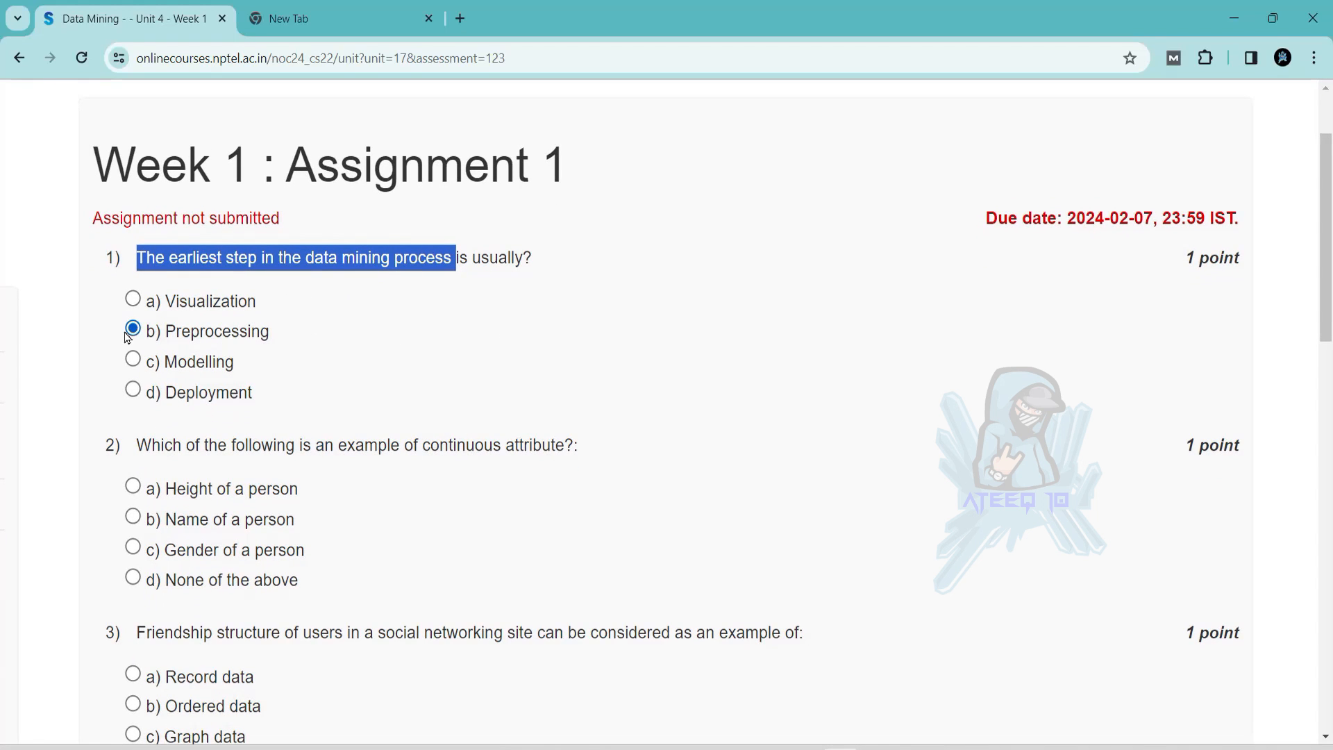
scroll(down, 3)
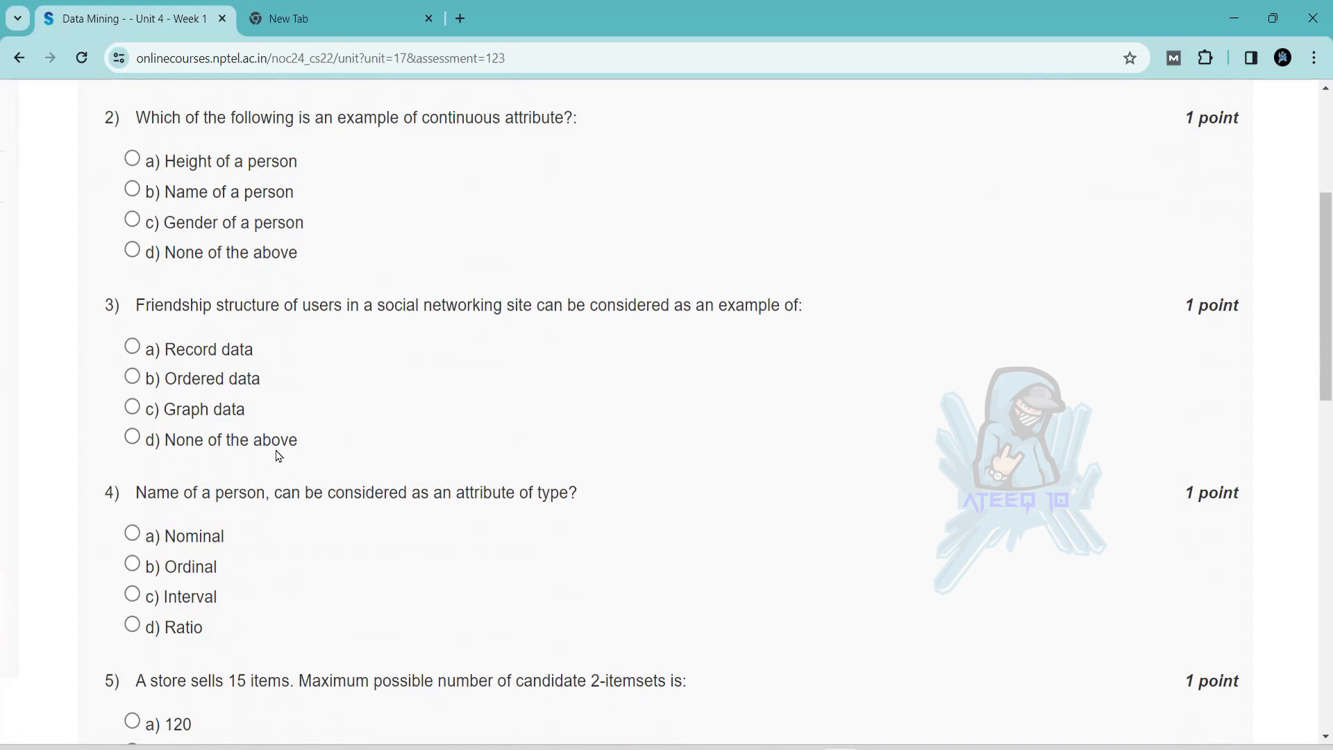
mouse_move(443, 117)
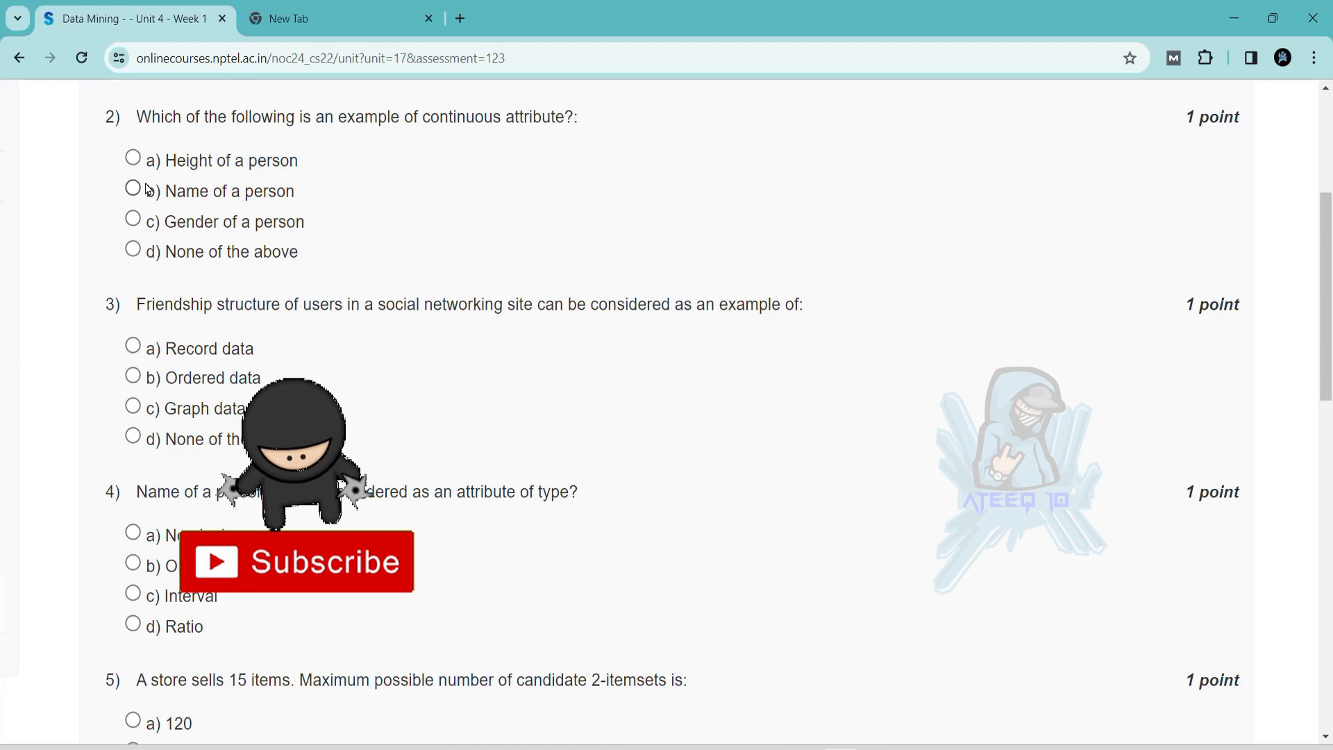
scroll(down, 3)
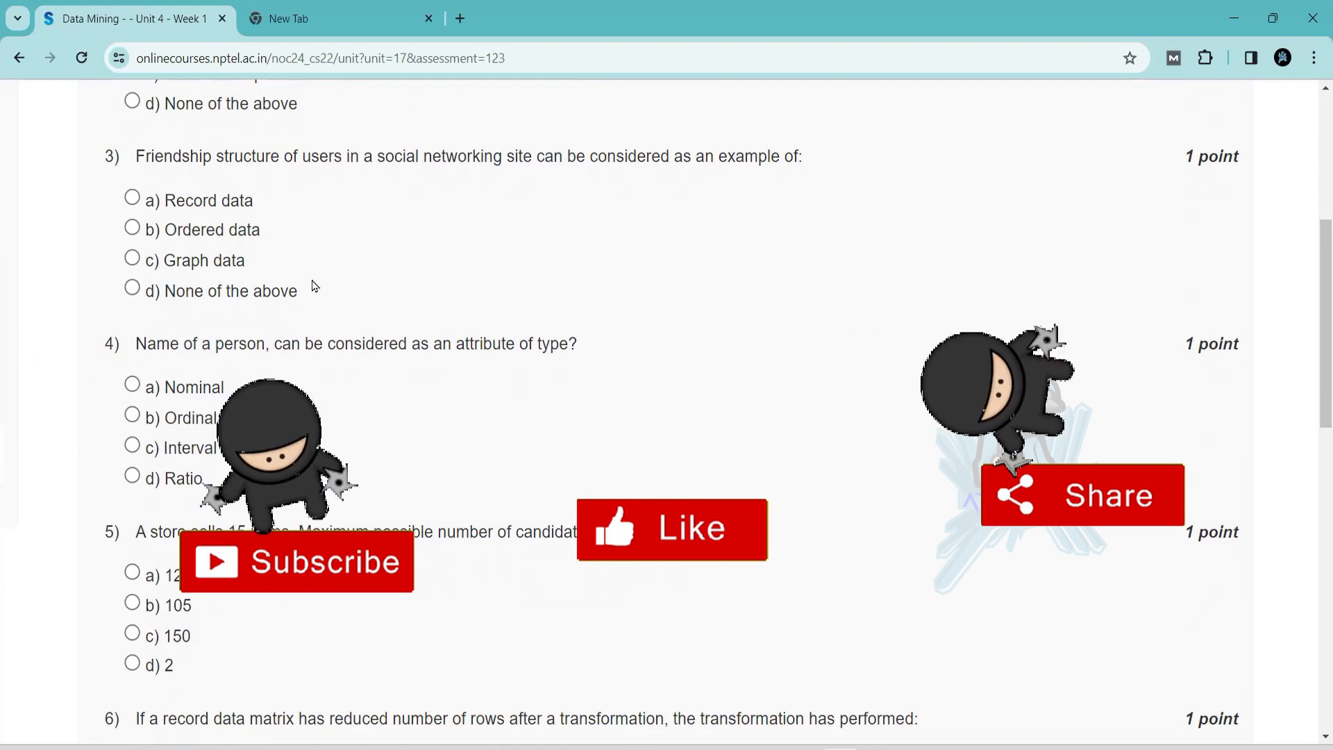
scroll(down, 3)
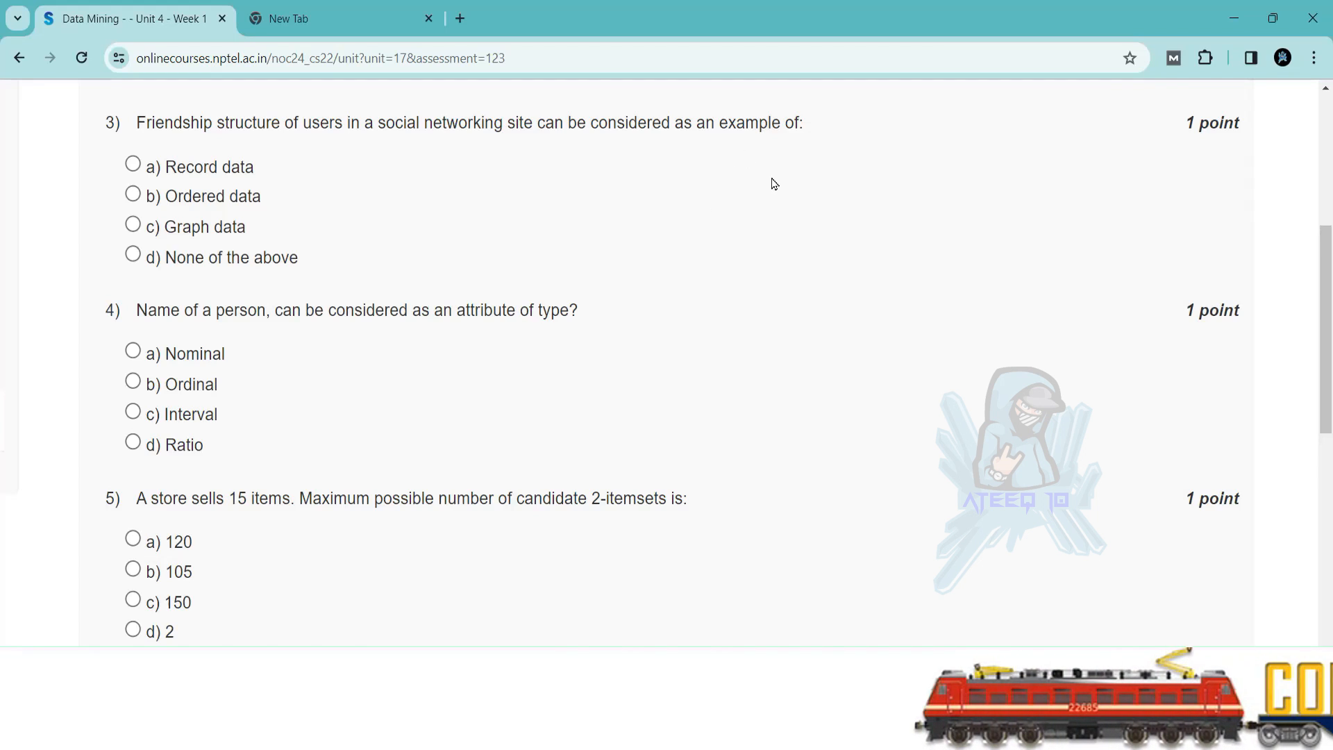
drag(591, 122, 777, 122)
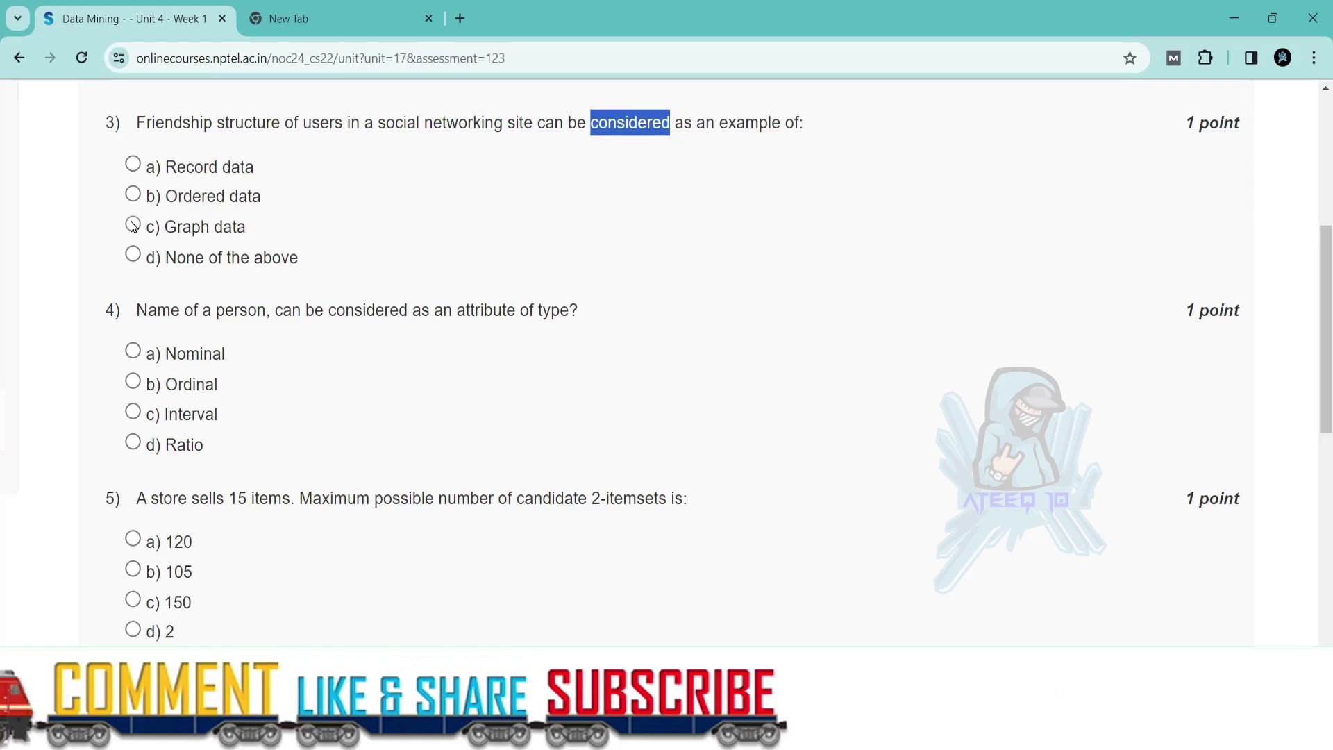
Answer question 3 with c) Graph data.
click(131, 226)
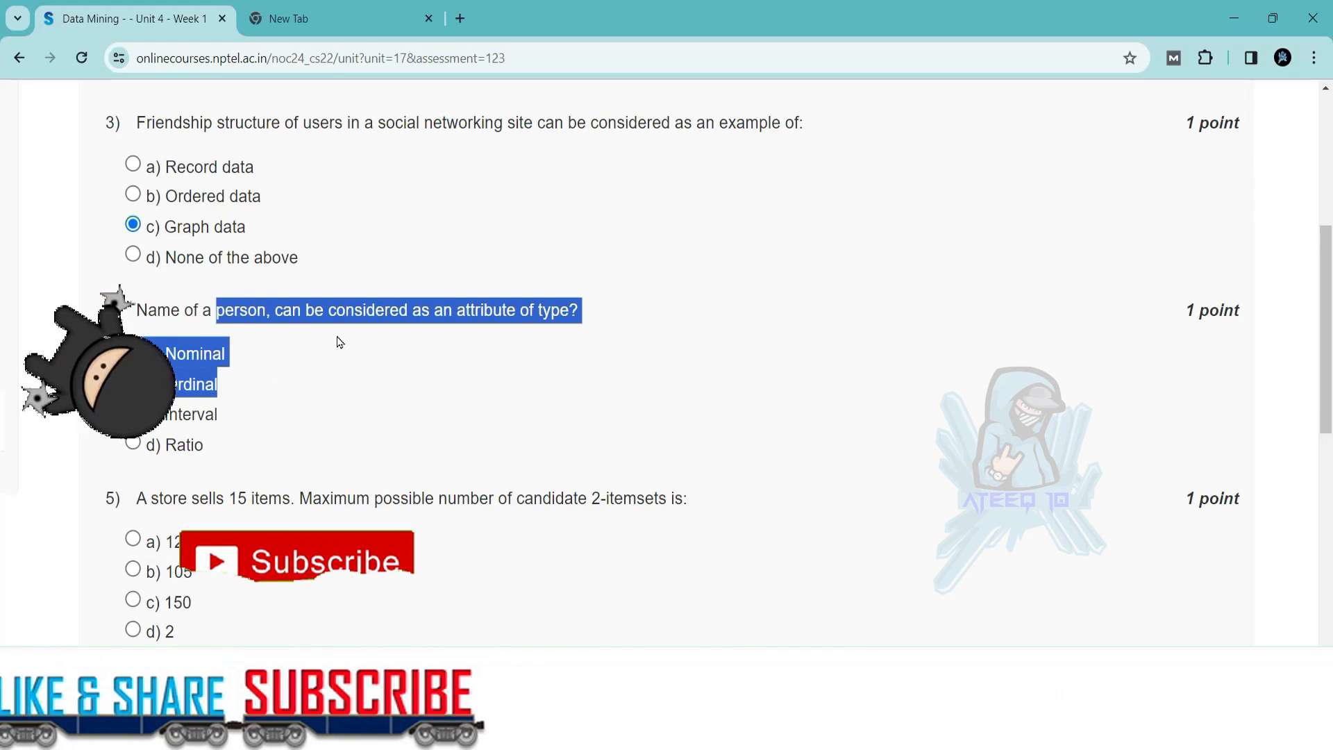
scroll(down, 3)
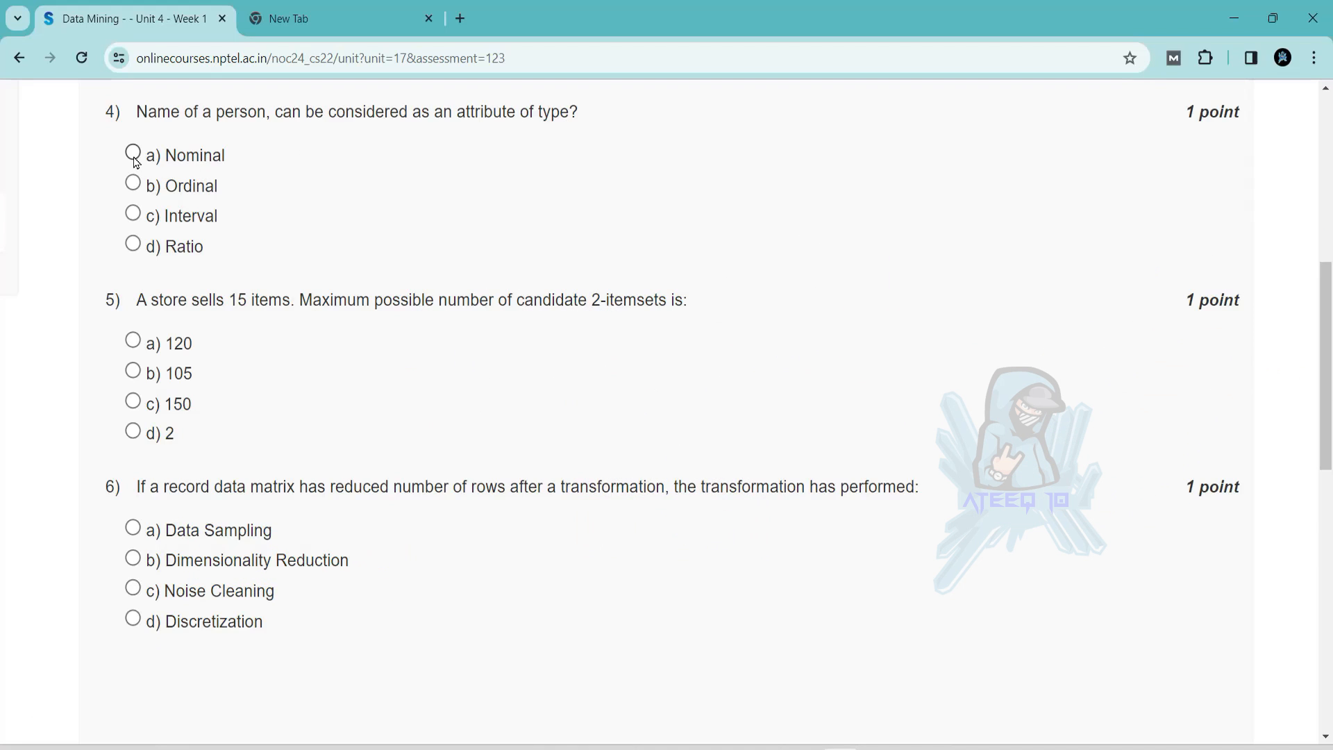
Answer question 5 with b) 105 and question 6 with b) Dimensionality Reduction.
scroll(down, 3)
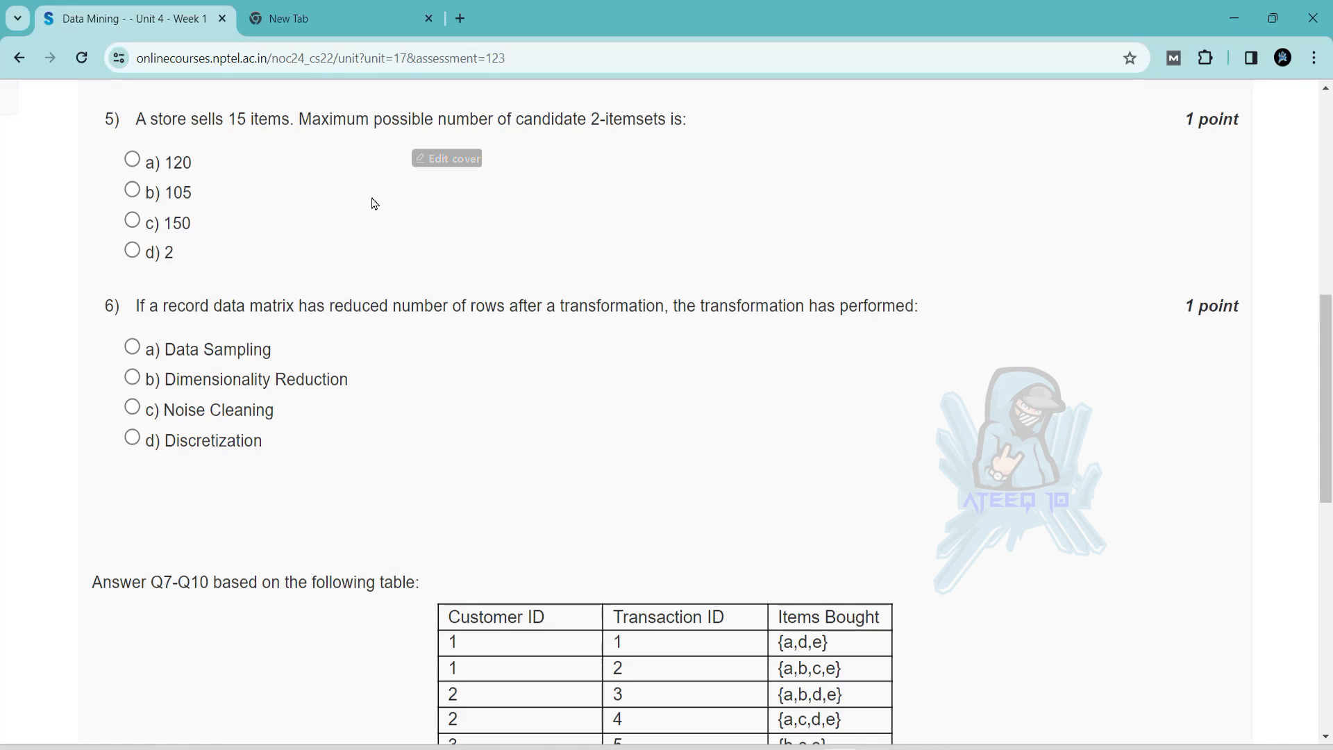
click(132, 190)
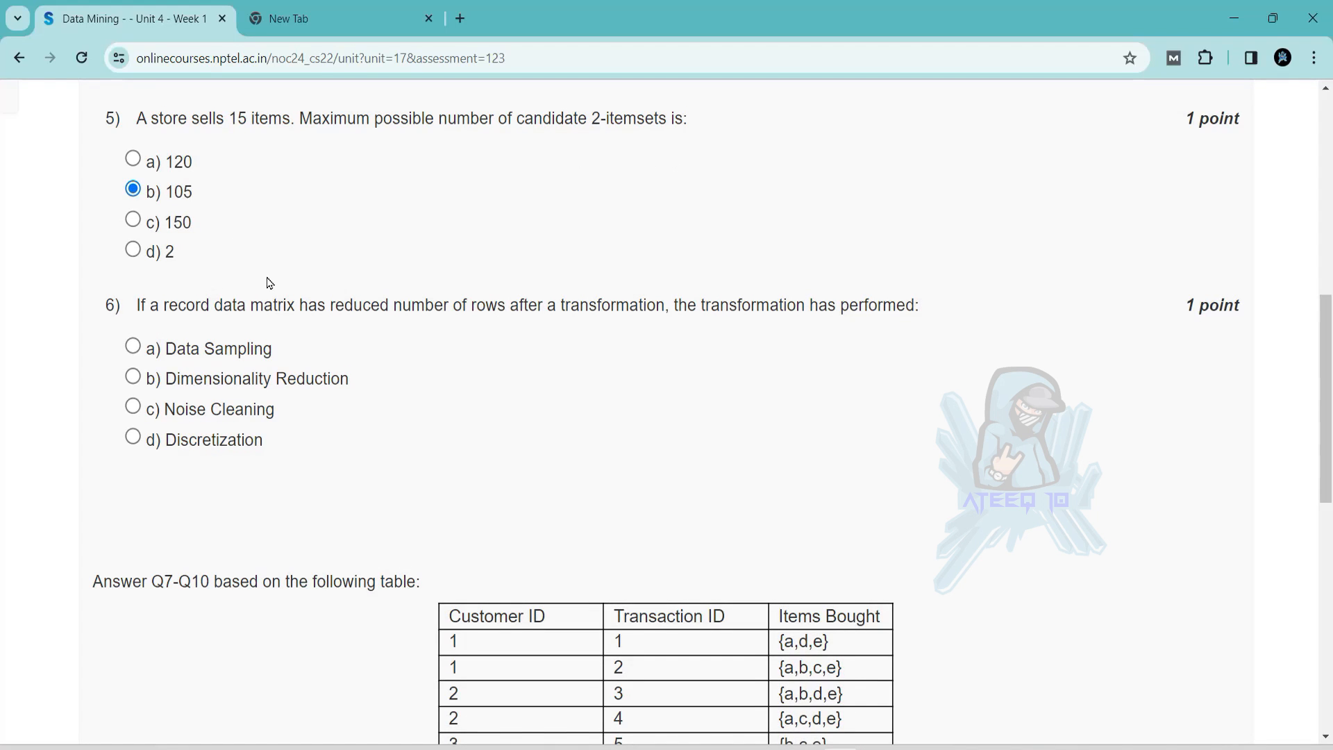
scroll(down, 3)
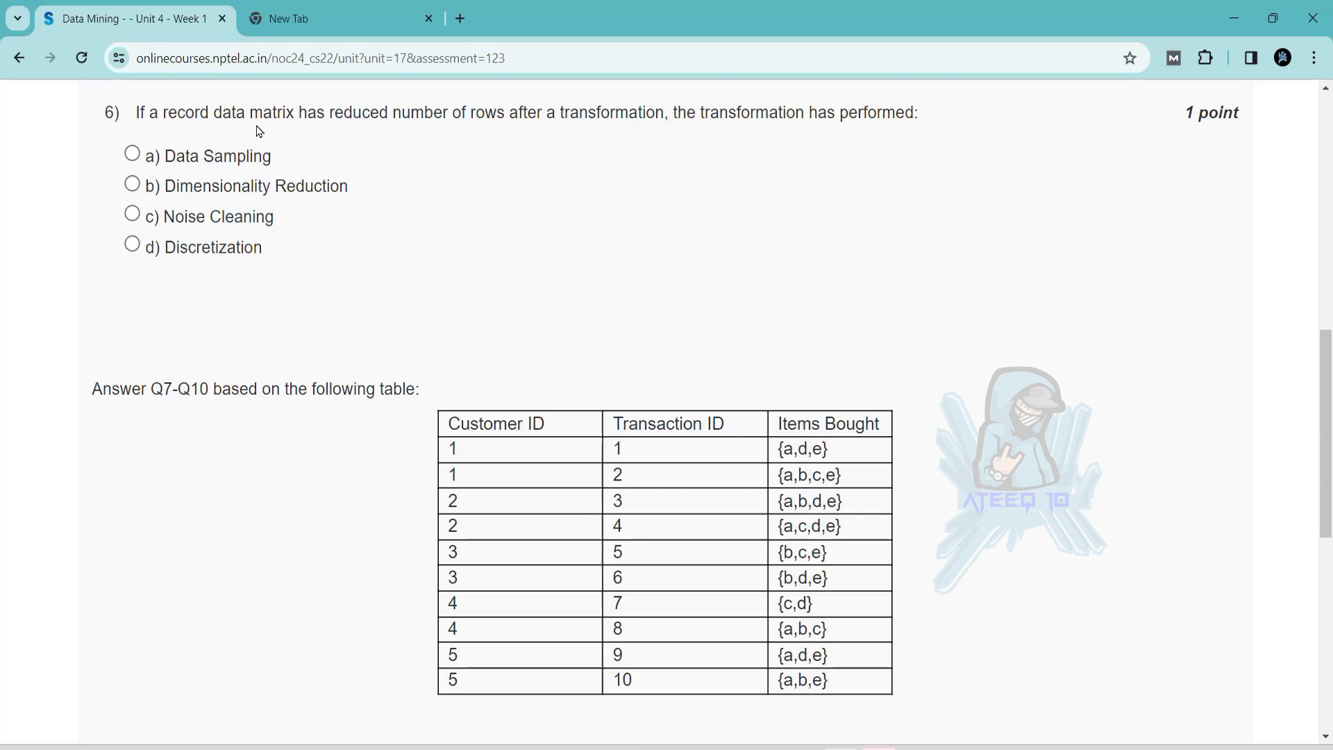
mouse_move(628, 130)
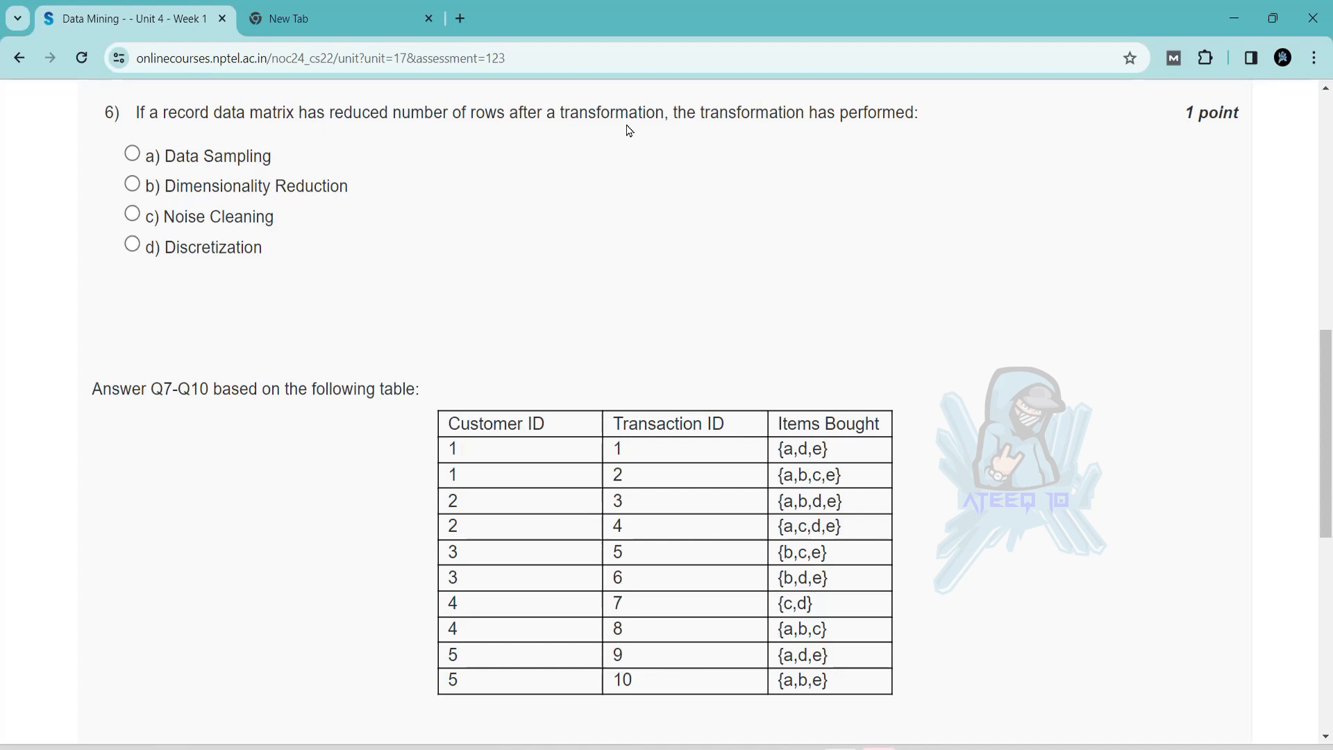
click(131, 185)
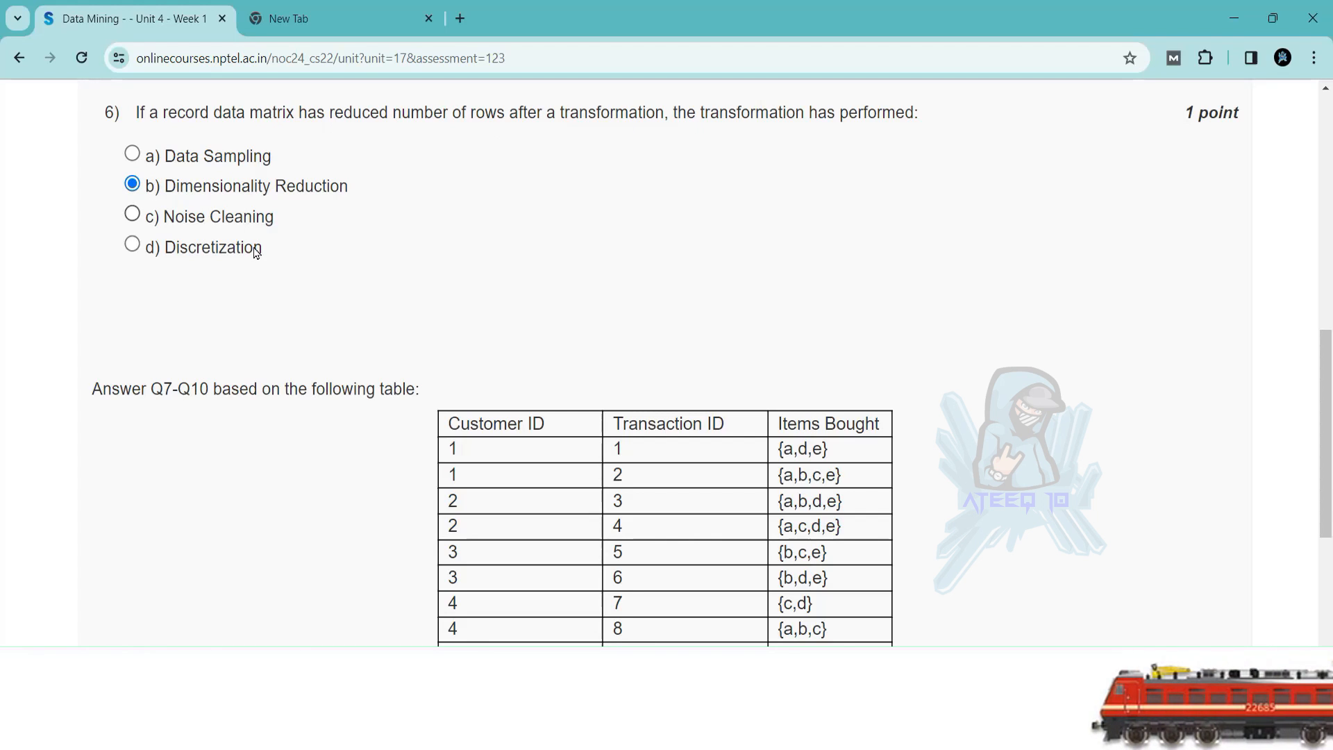
Answer question 7 with c) 0.25, 0.25, 0.5 and question 8 with b) 1, 0.25.
scroll(down, 3)
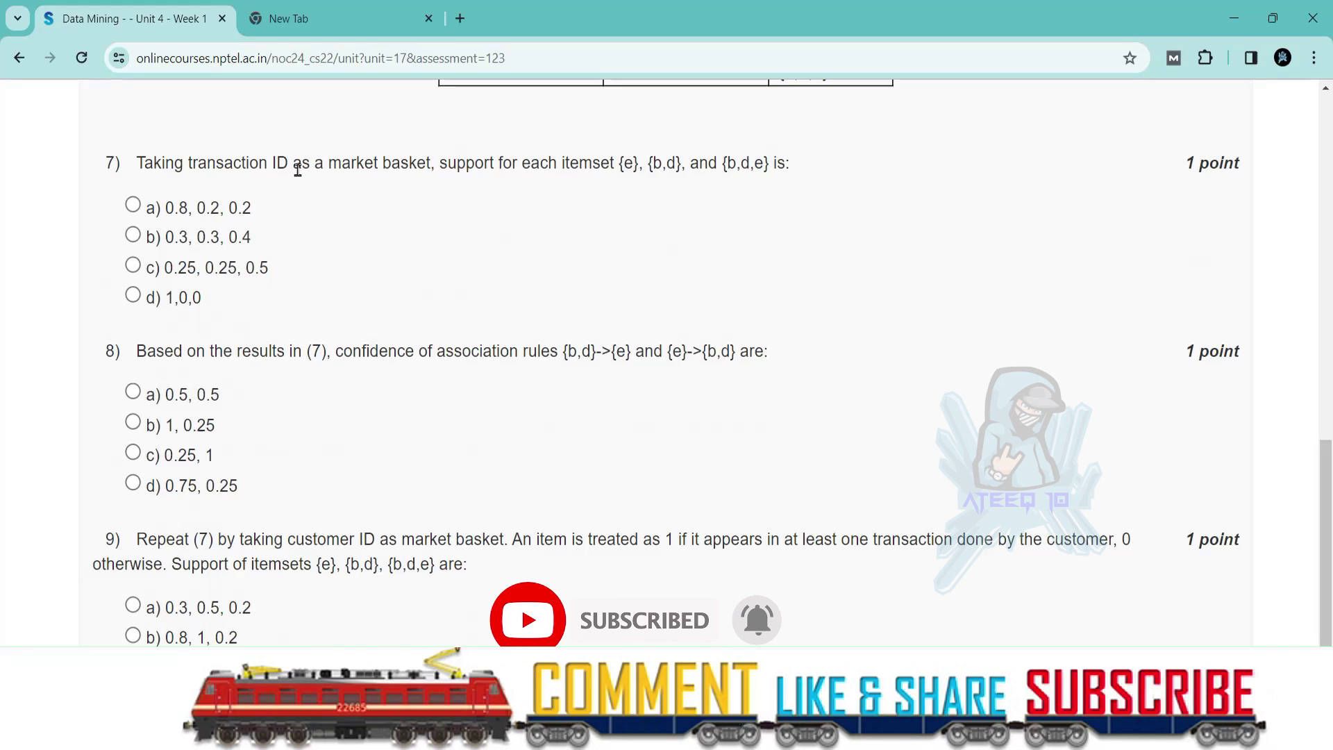
click(133, 267)
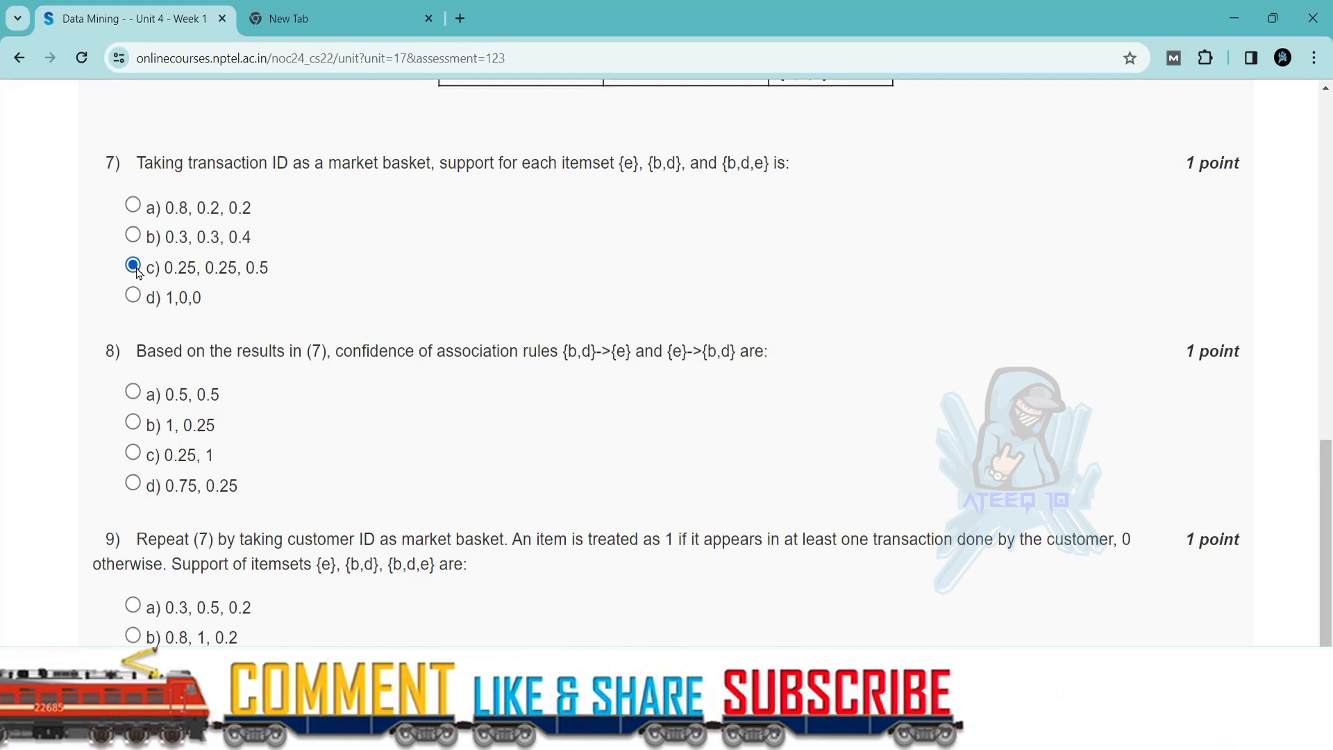
scroll(down, 3)
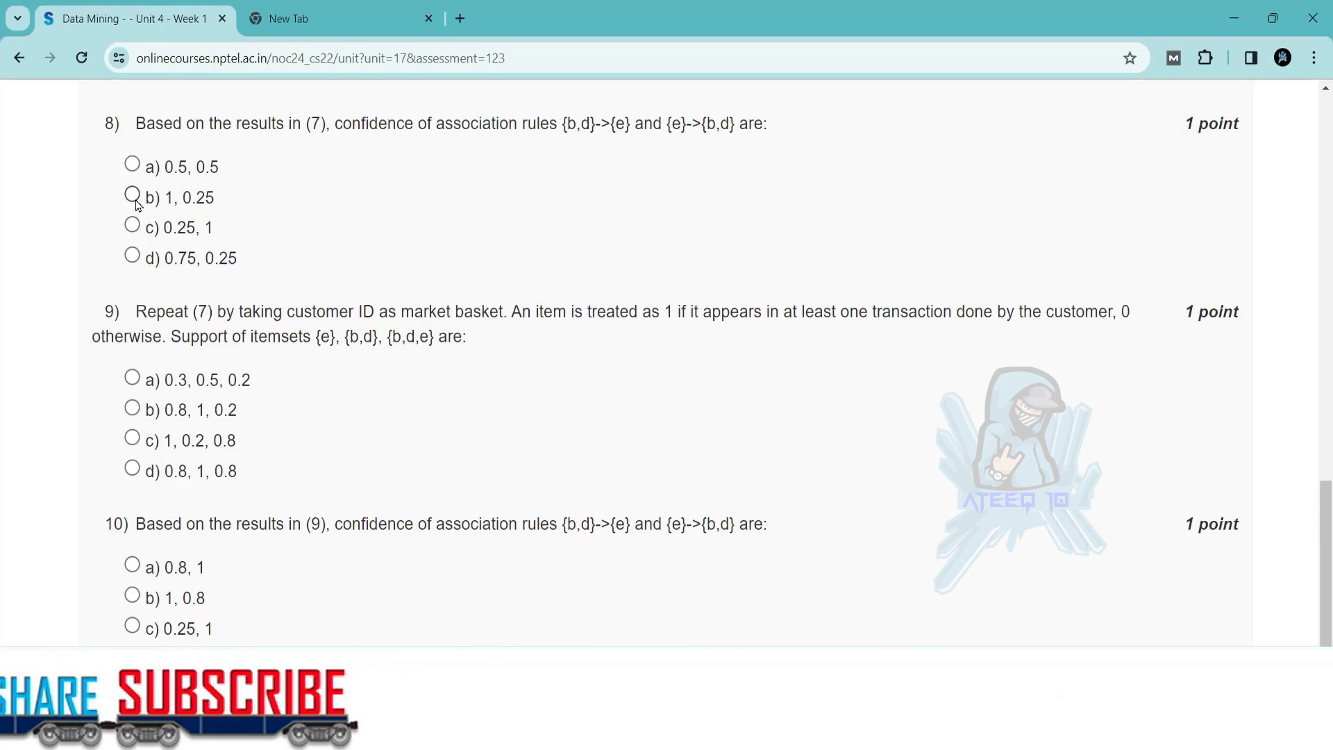
click(132, 195)
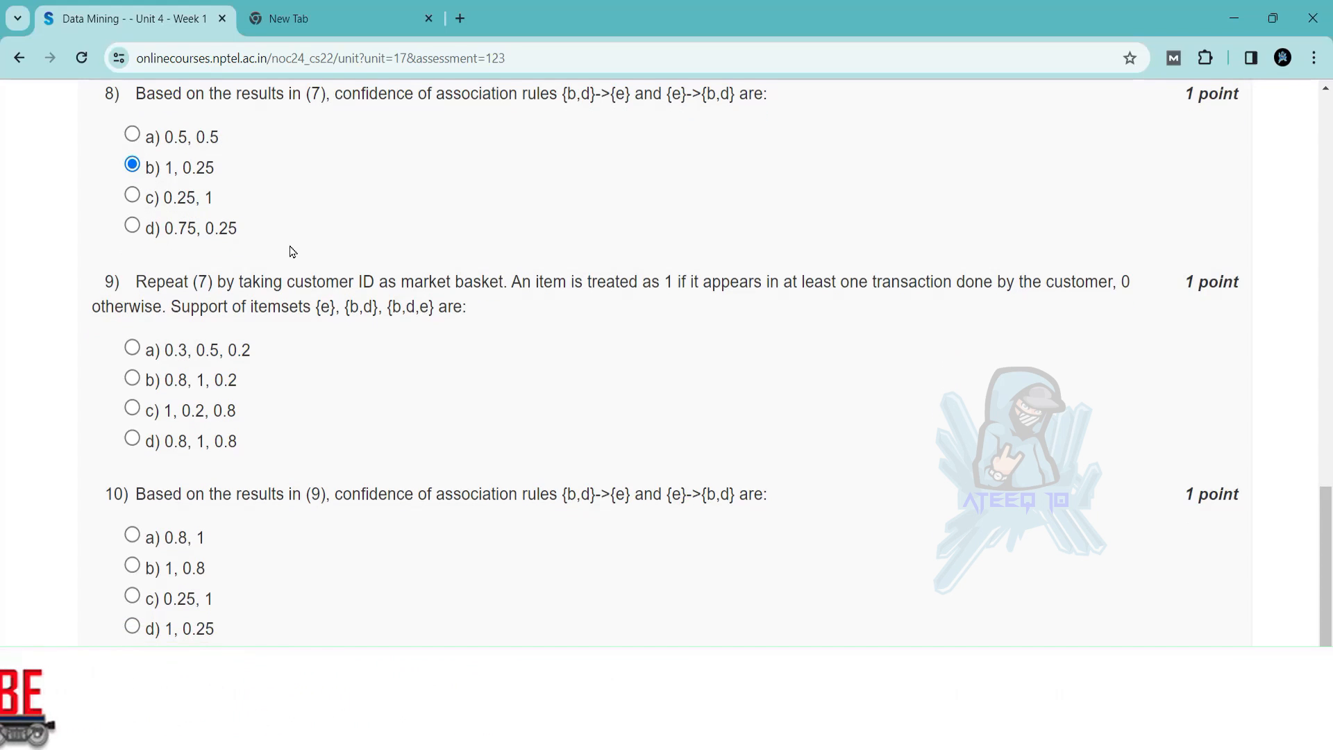